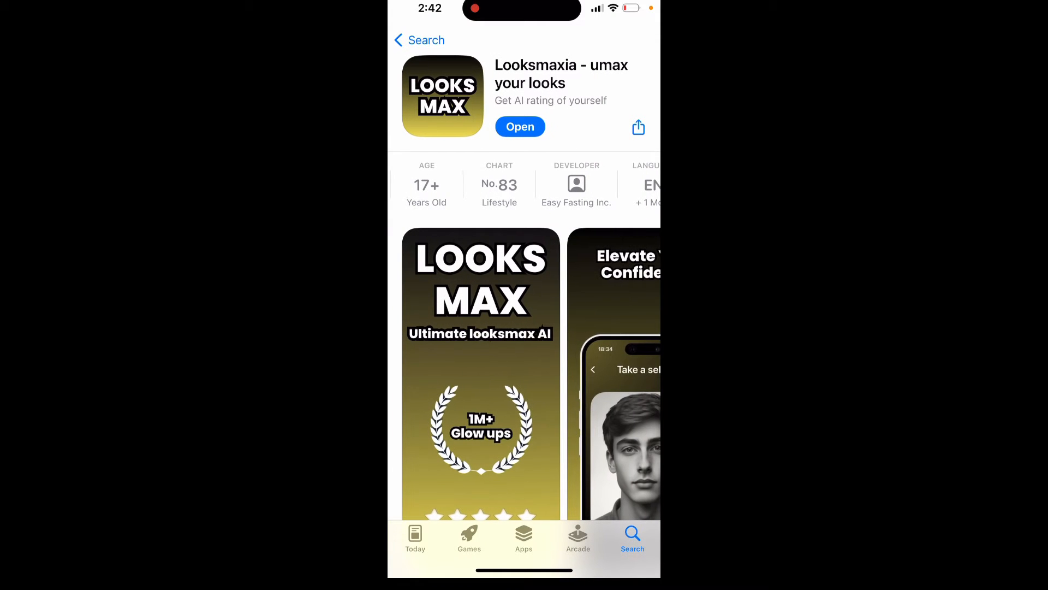
Search the App Store for umax, open the Looksmaxia listing and launch the app.
{"action": "left_click", "coordinate": [420, 40]}
{"action": "type", "text": "u"}
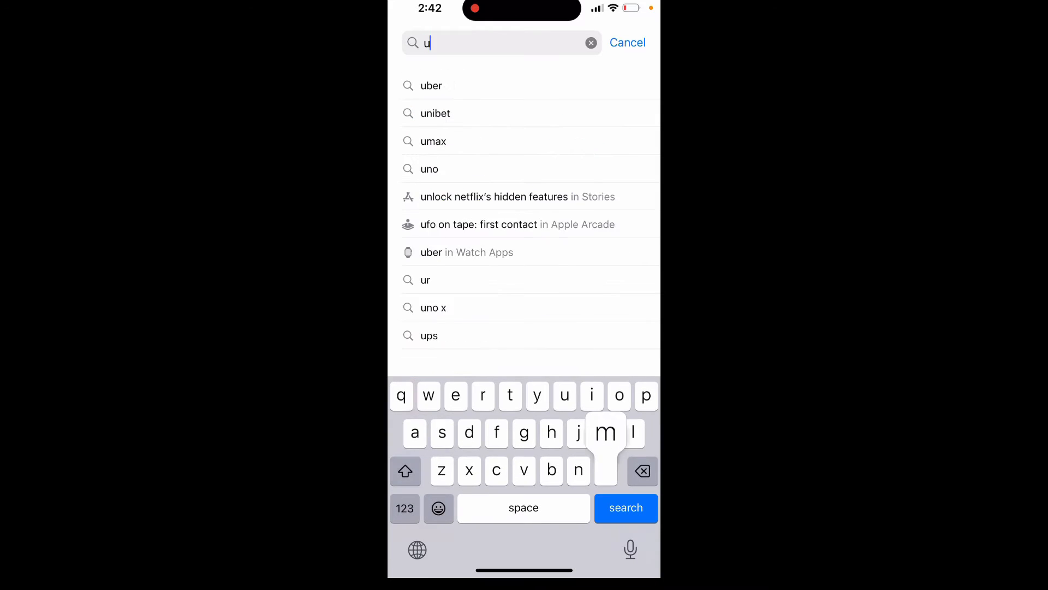
{"action": "left_click", "coordinate": [433, 141]}
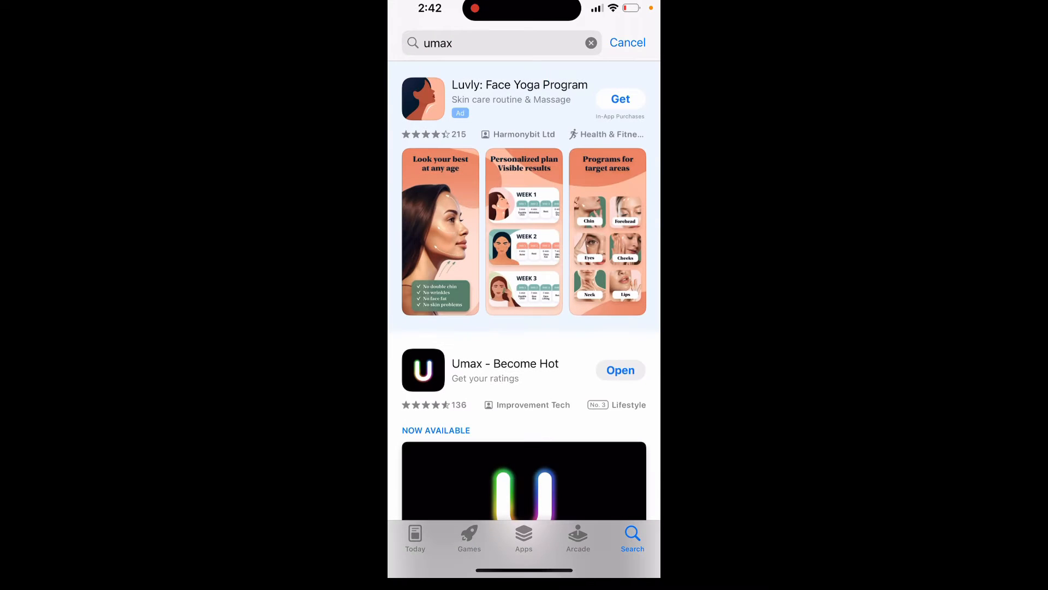
{"action": "scroll", "scroll_direction": "down", "scroll_amount": 3}
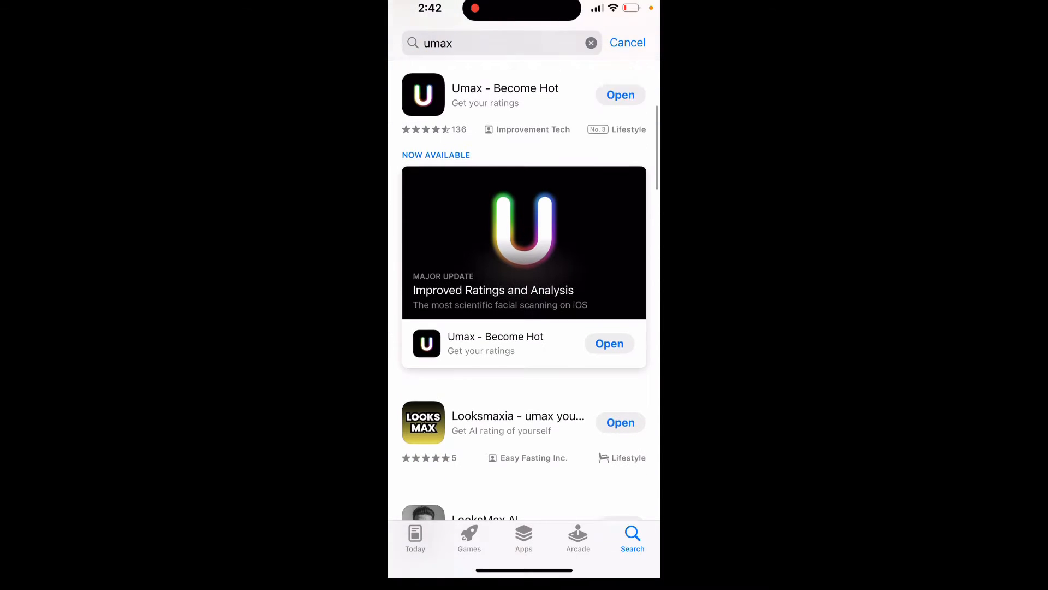
{"action": "scroll", "scroll_direction": "down", "scroll_amount": 3}
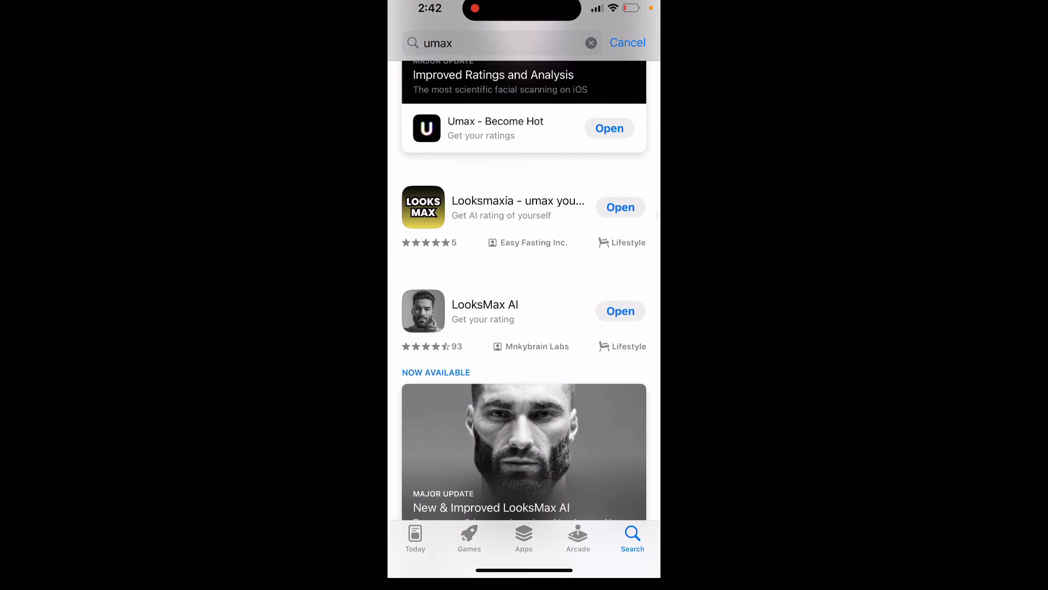
{"action": "left_click", "coordinate": [518, 201]}
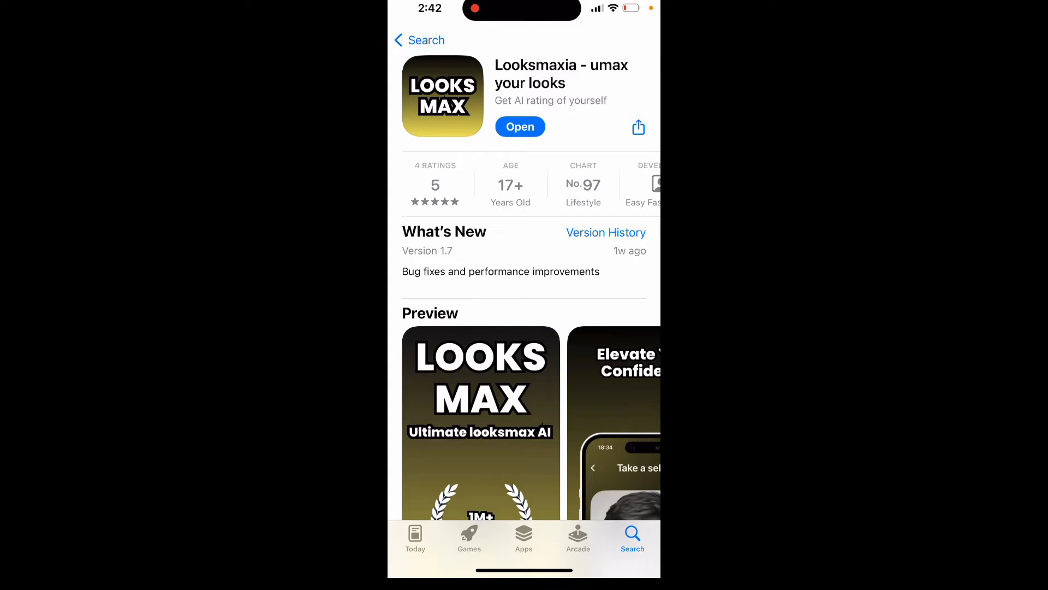
{"action": "left_click", "coordinate": [420, 40]}
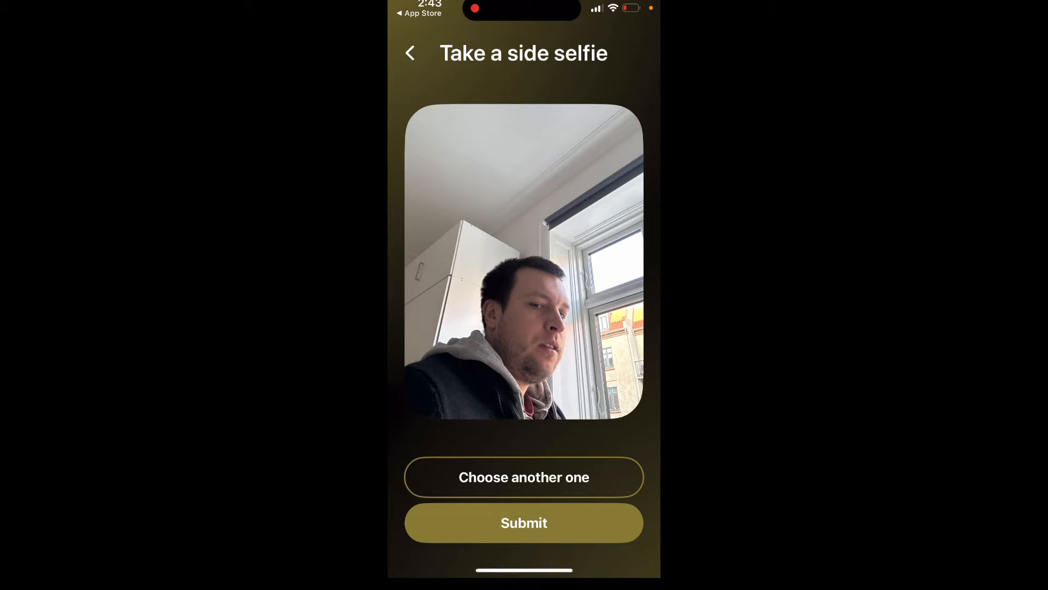
Submit the captured side selfie to bring up the Looks Max Pro paywall.
{"action": "left_click", "coordinate": [523, 522]}
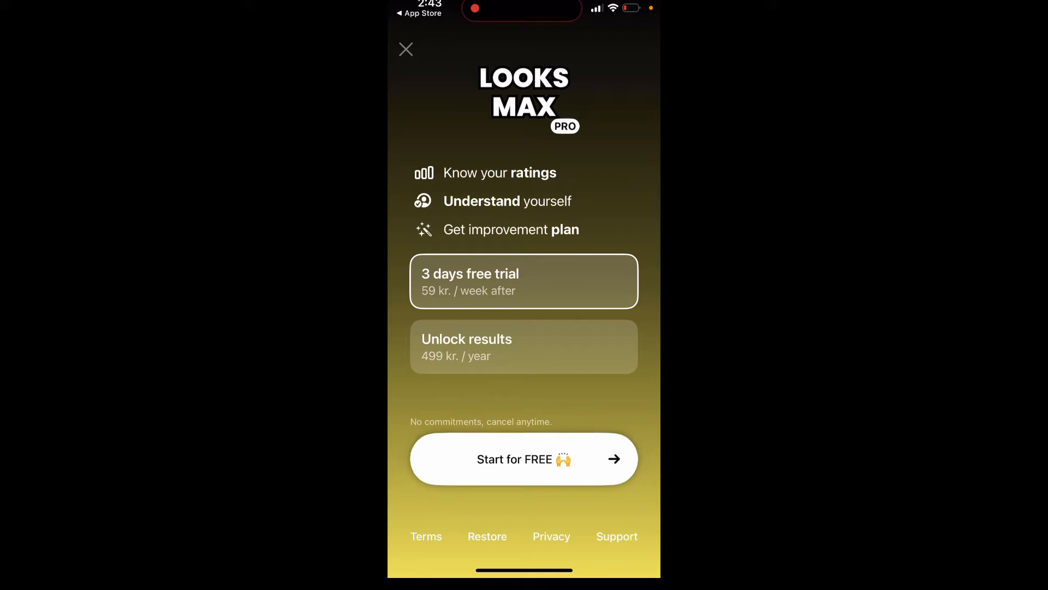
Start the 3-day free trial and finish with the captured screenshot.
{"action": "left_click", "coordinate": [523, 459]}
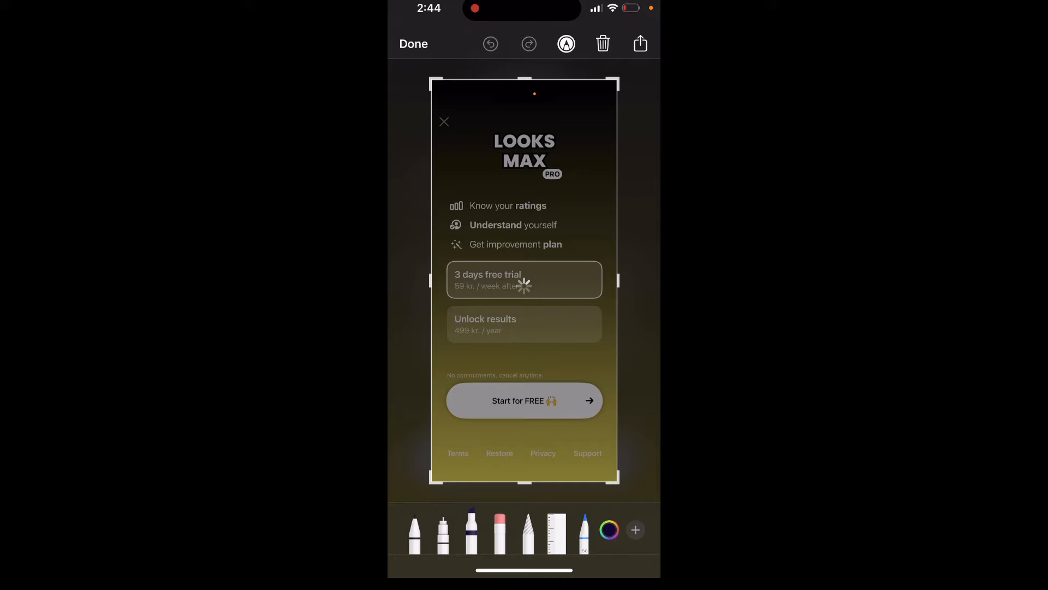
{"action": "left_click", "coordinate": [602, 44]}
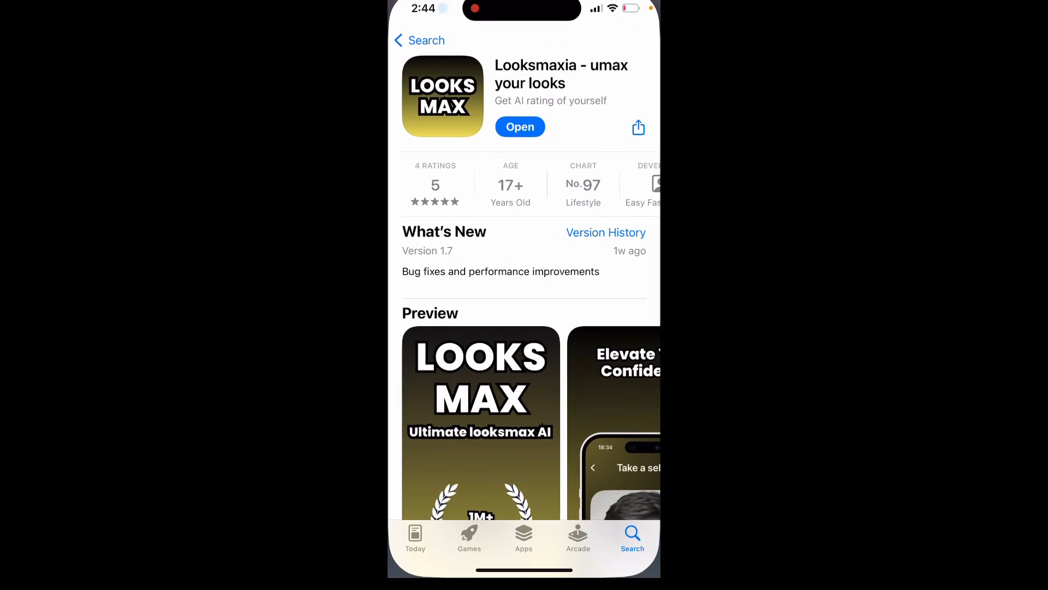
Reopen Looksmaxia, begin a new scan, and capture and accept a front selfie.
{"action": "left_click", "coordinate": [520, 127]}
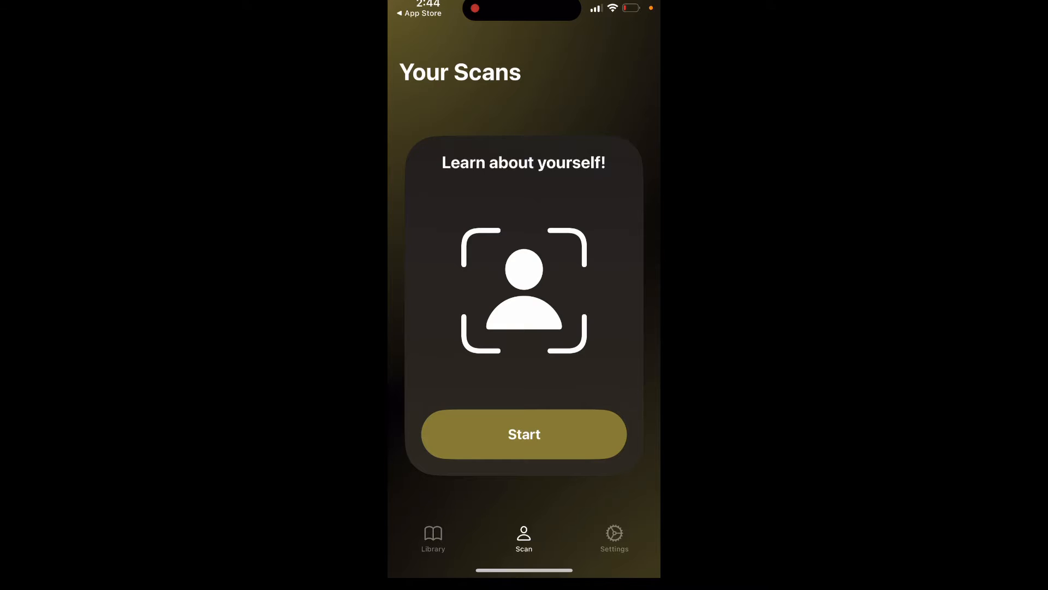
{"action": "left_click", "coordinate": [524, 433]}
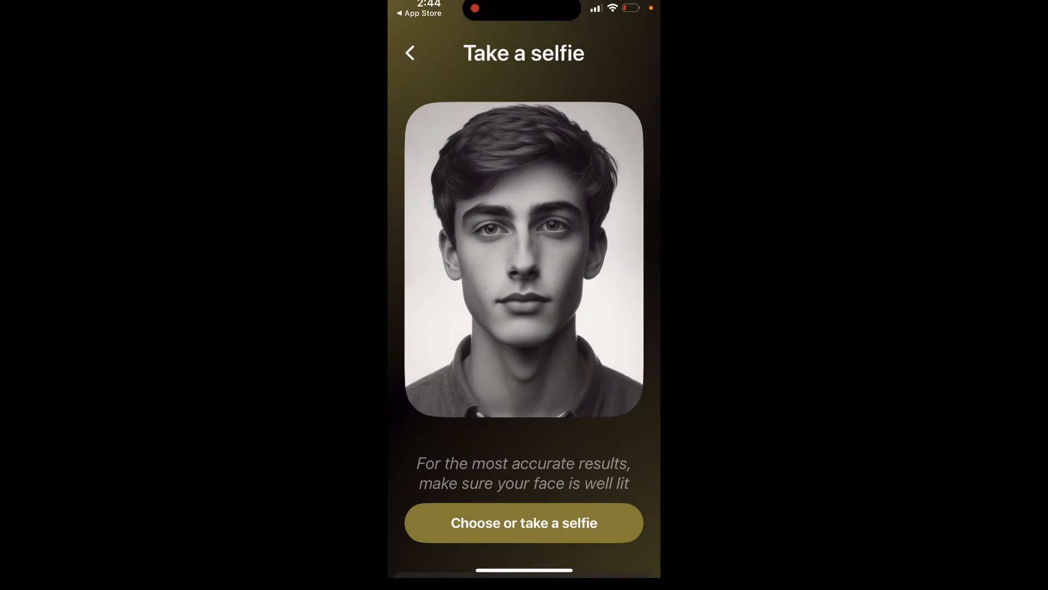
{"action": "left_click", "coordinate": [524, 522]}
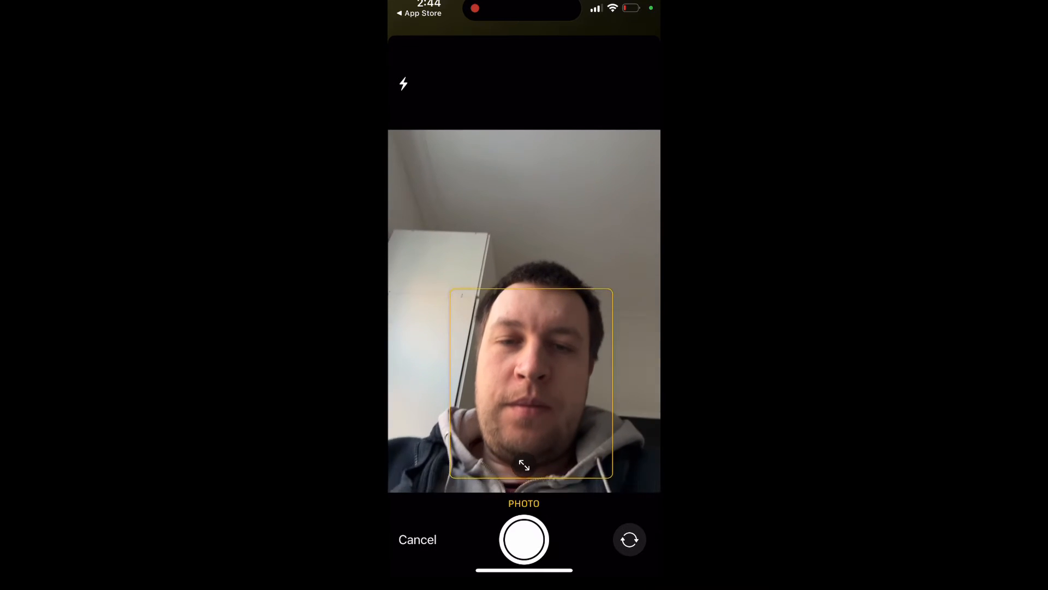
{"action": "left_click", "coordinate": [524, 539]}
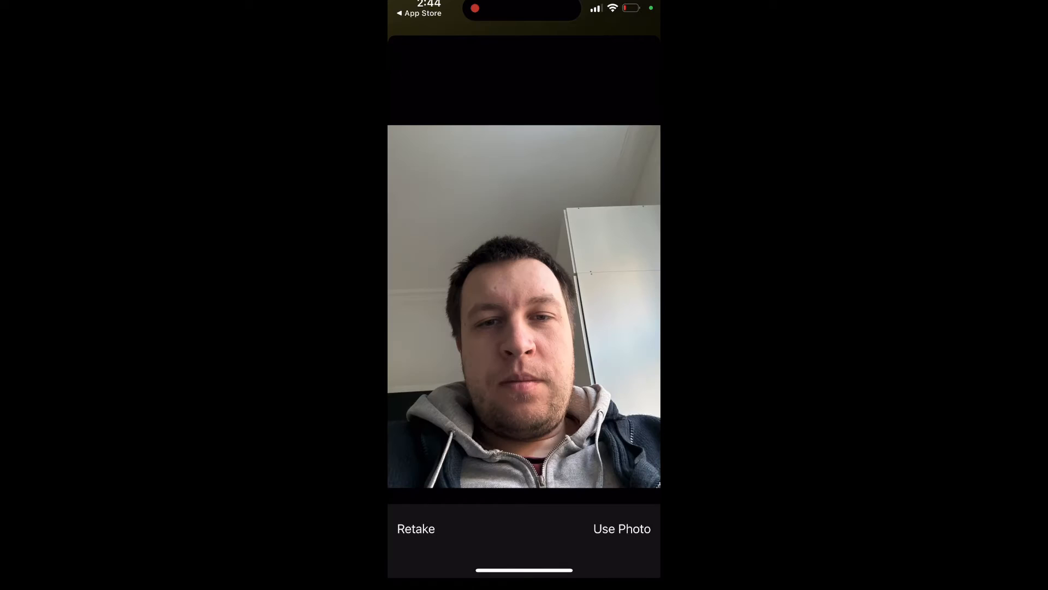
{"action": "left_click", "coordinate": [622, 528]}
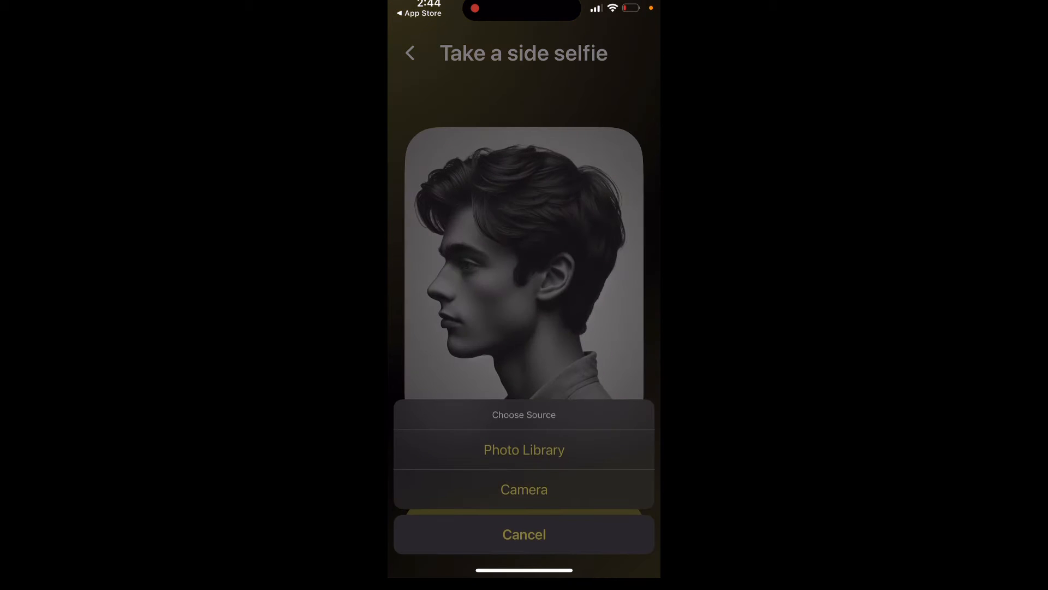
Capture and accept a side profile selfie with the camera.
{"action": "left_click", "coordinate": [523, 489]}
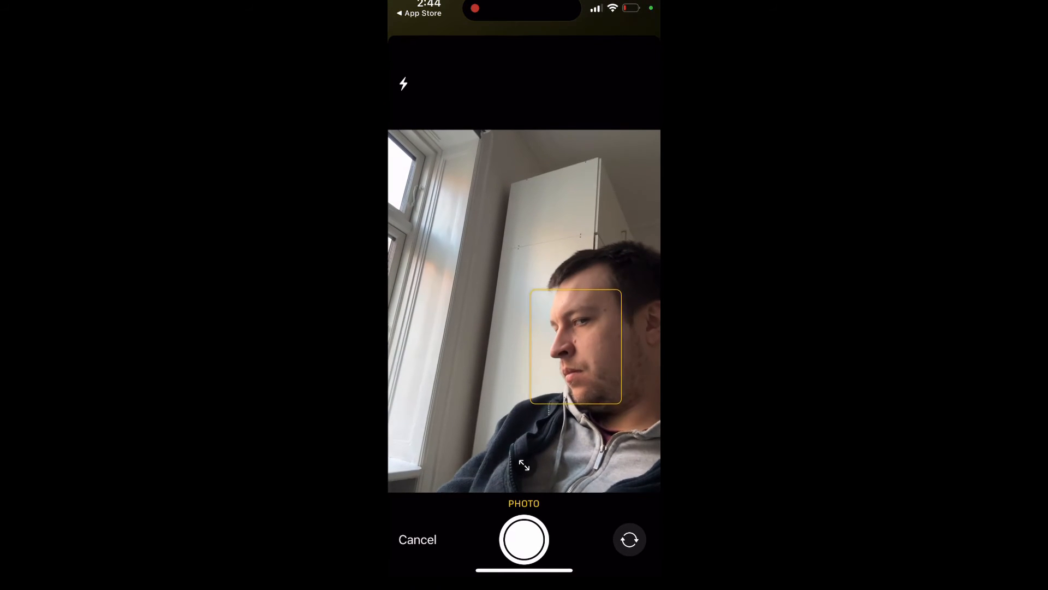
{"action": "left_click", "coordinate": [524, 540]}
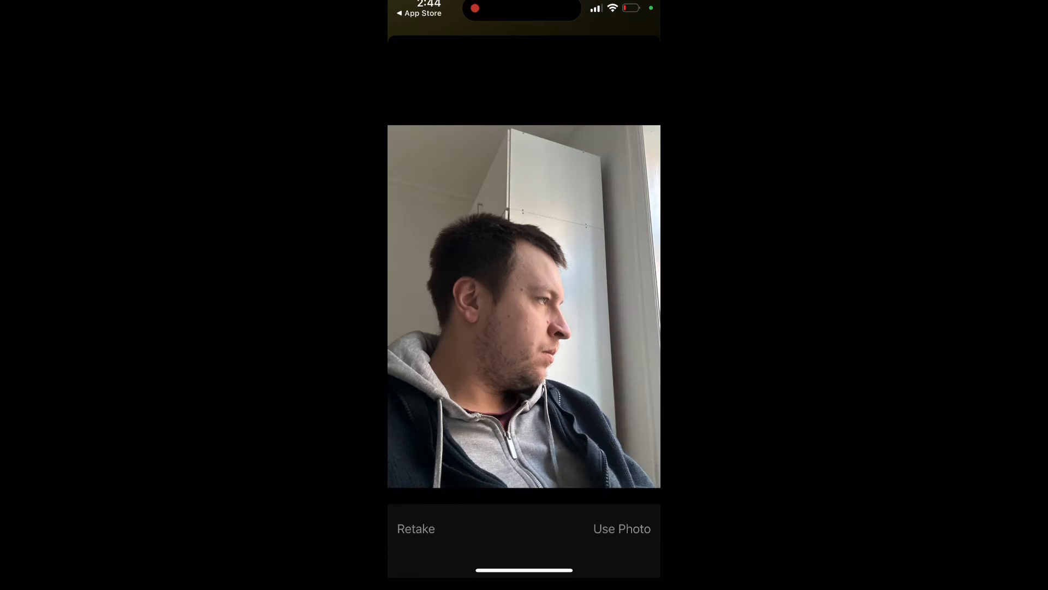
{"action": "left_click", "coordinate": [621, 528]}
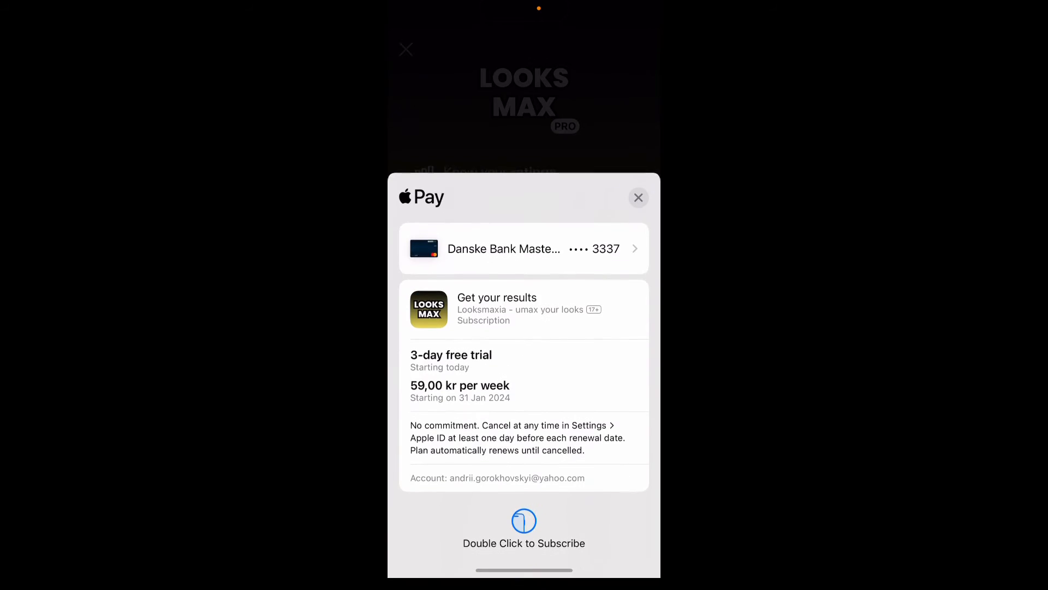
Confirm the 3-day free trial subscription on the Apple Pay sheet.
{"action": "double_click", "coordinate": [524, 521]}
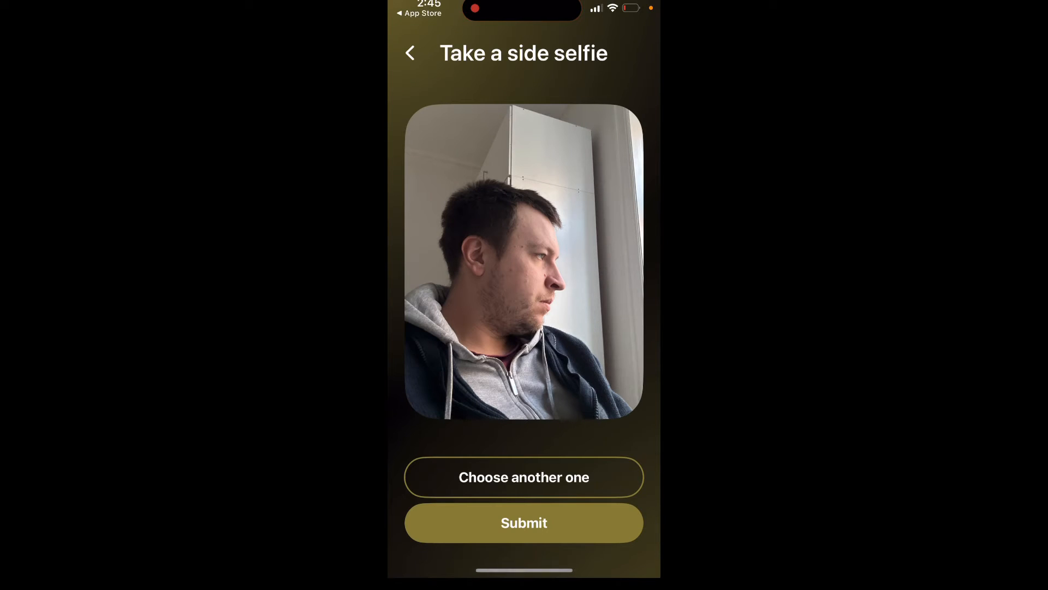
Submit the side selfie for analysis and close the analysis-started message.
{"action": "left_click", "coordinate": [524, 522]}
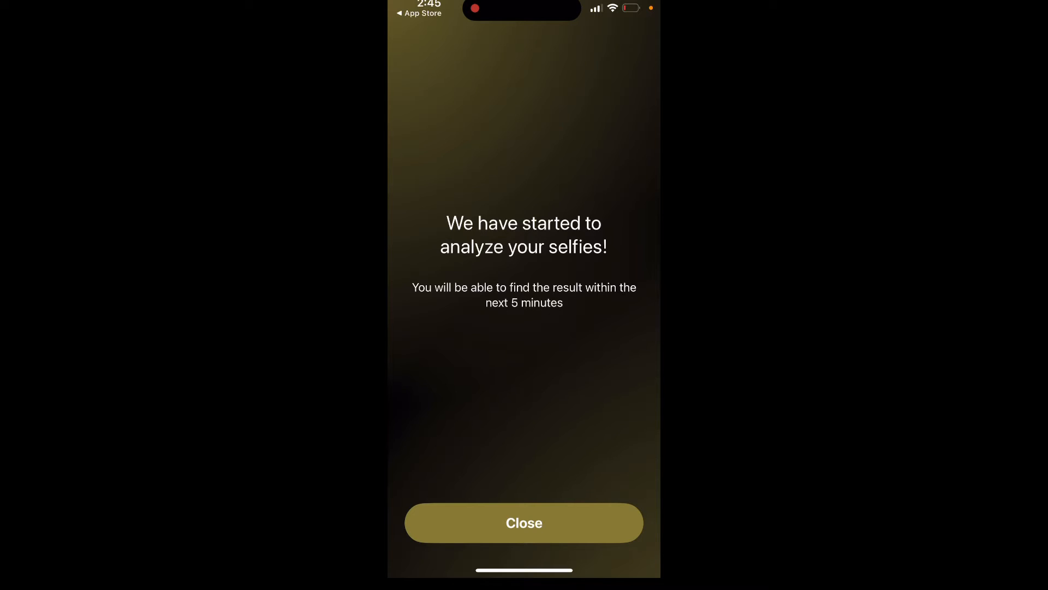
{"action": "left_click", "coordinate": [523, 522]}
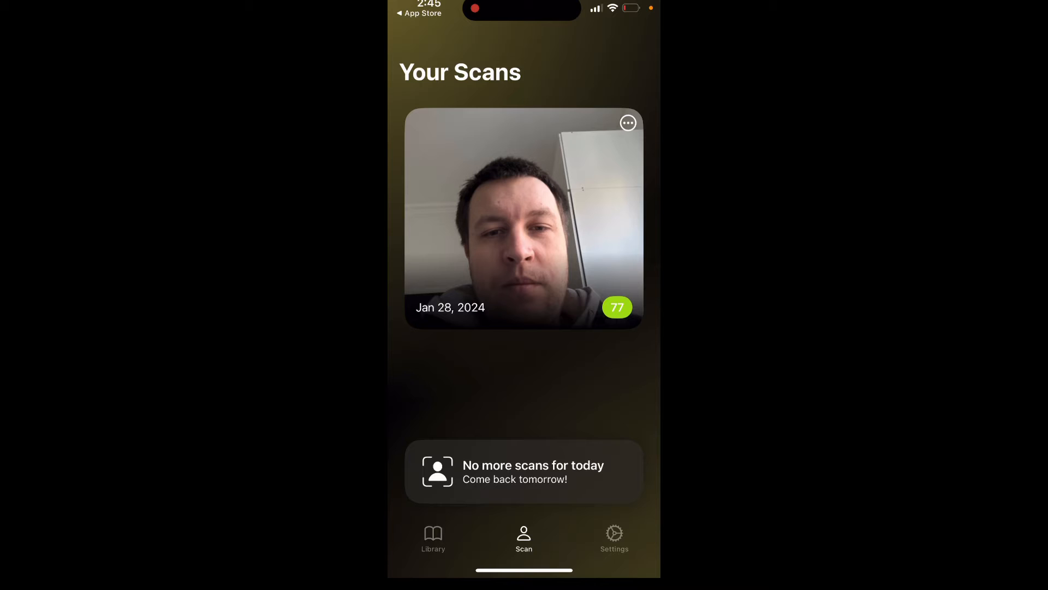
Browse the Jan 28, 2024 scan ratings (Overall 77, Potential 96) and dismiss its ••• menu.
{"action": "left_click", "coordinate": [523, 220]}
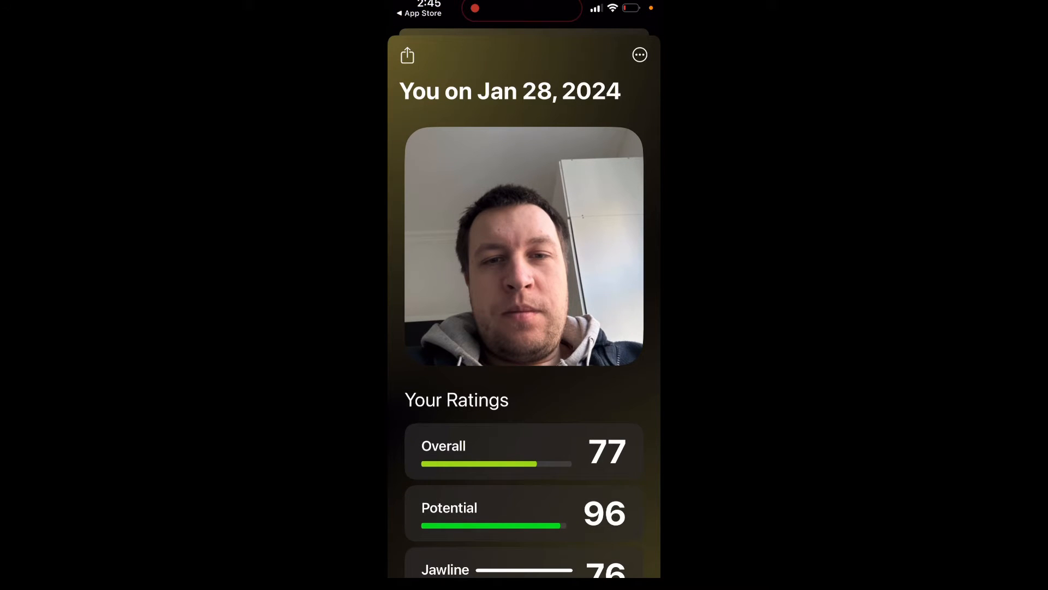
{"action": "scroll", "scroll_direction": "down", "scroll_amount": 3}
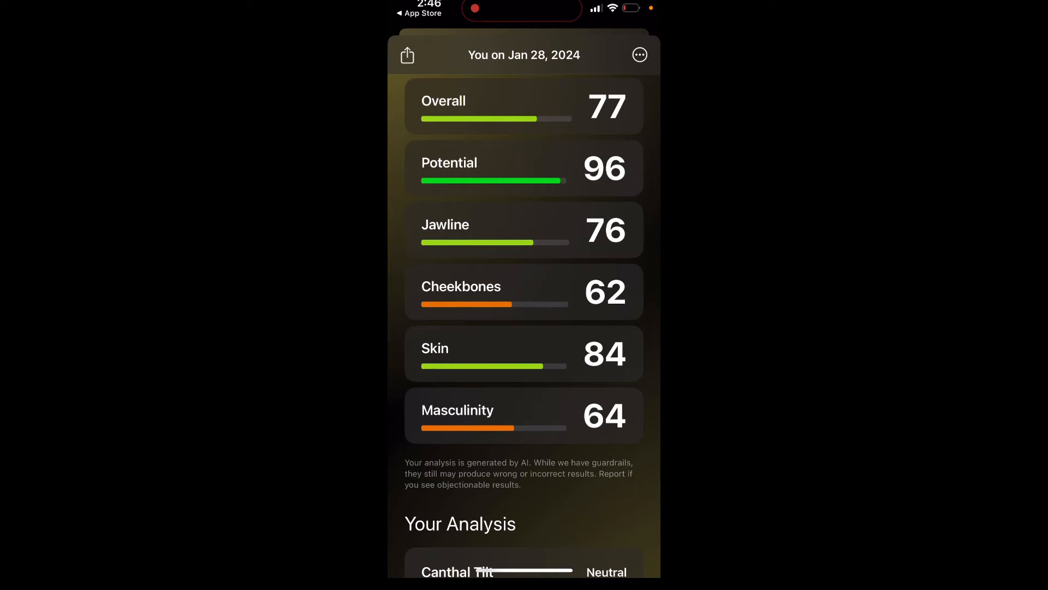
{"action": "scroll", "scroll_direction": "down", "scroll_amount": 3}
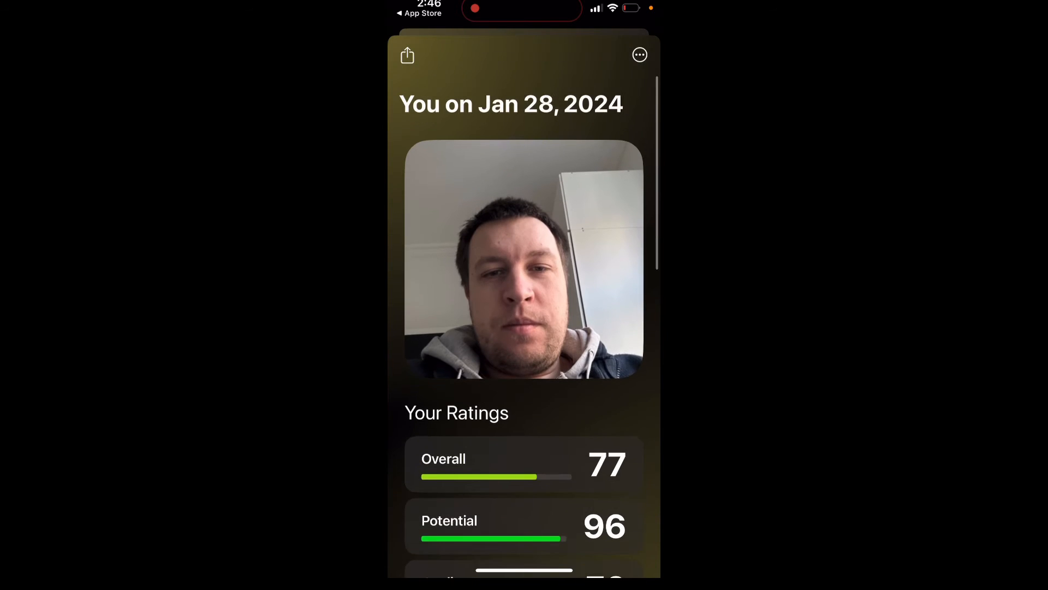
{"action": "left_click", "coordinate": [638, 54]}
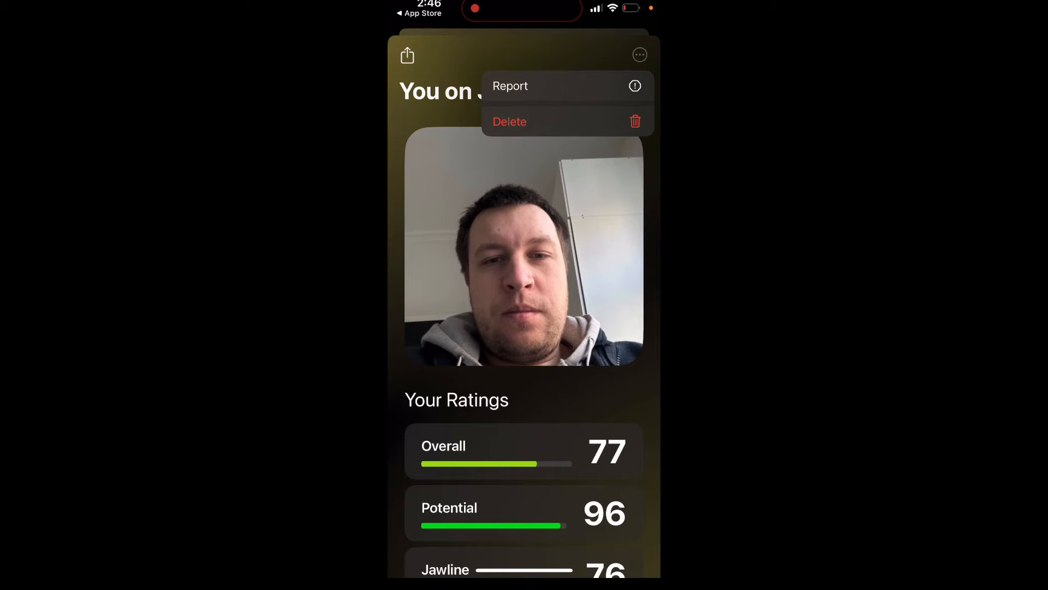
{"action": "left_click", "coordinate": [638, 54]}
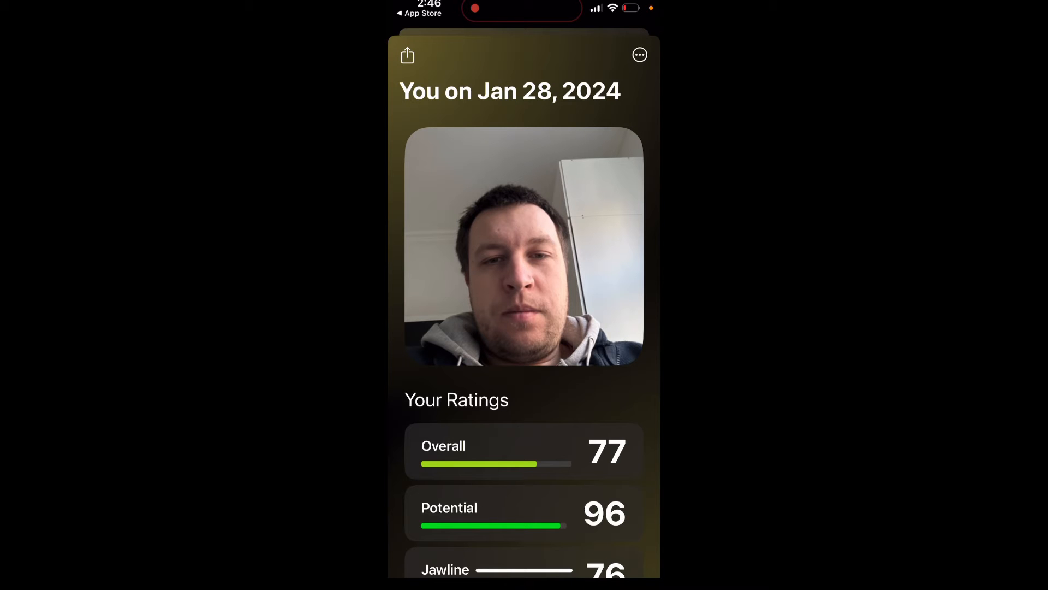
{"action": "scroll", "scroll_direction": "down", "scroll_amount": 3}
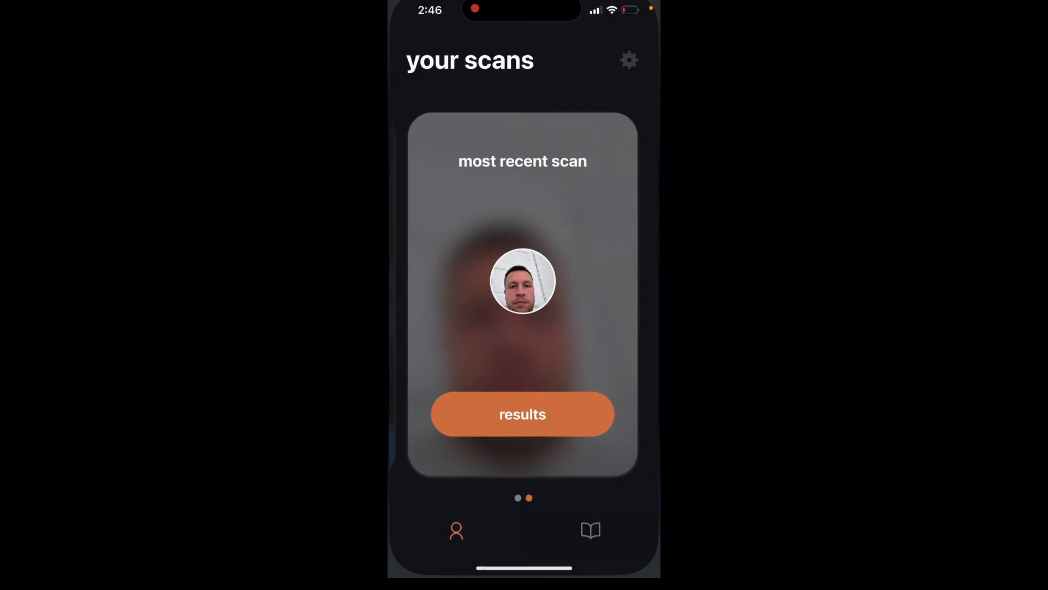
Exit Umax back to the iPhone Home Screen.
{"action": "left_click", "coordinate": [522, 413]}
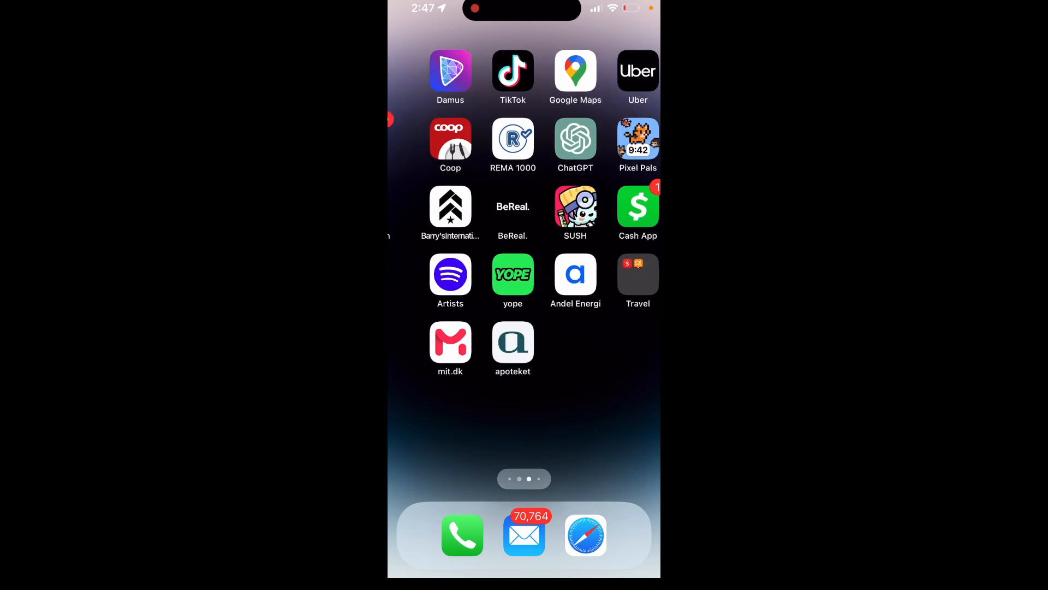
Page back to the first Home Screen page and launch the App Store.
{"action": "scroll", "scroll_direction": "down", "scroll_amount": 3}
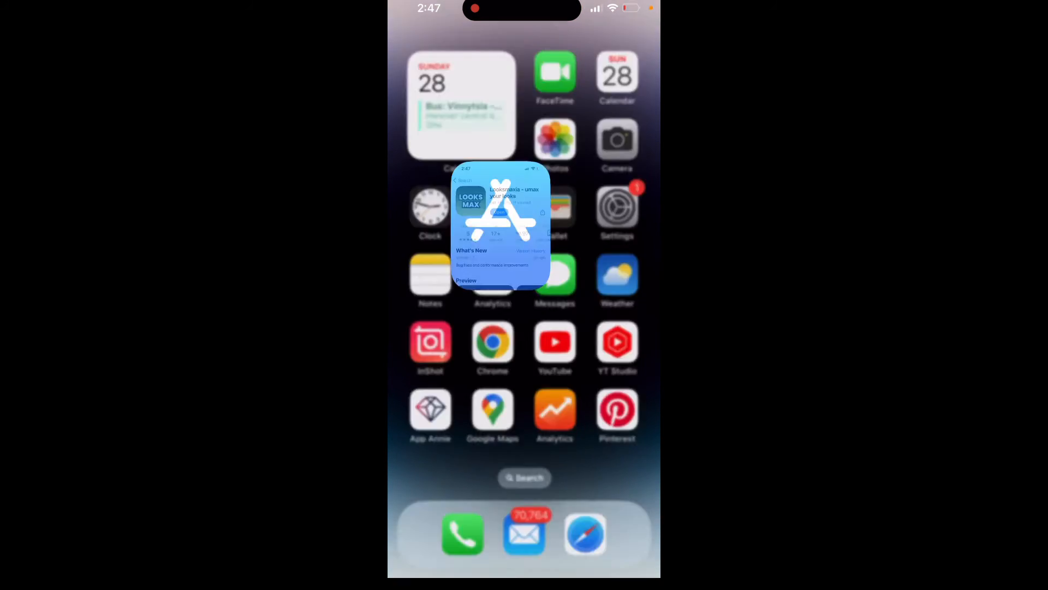
Scroll the Looksmaxia listing, swipe through its preview screenshots, then page through the Home Screen.
{"action": "left_click", "coordinate": [501, 226]}
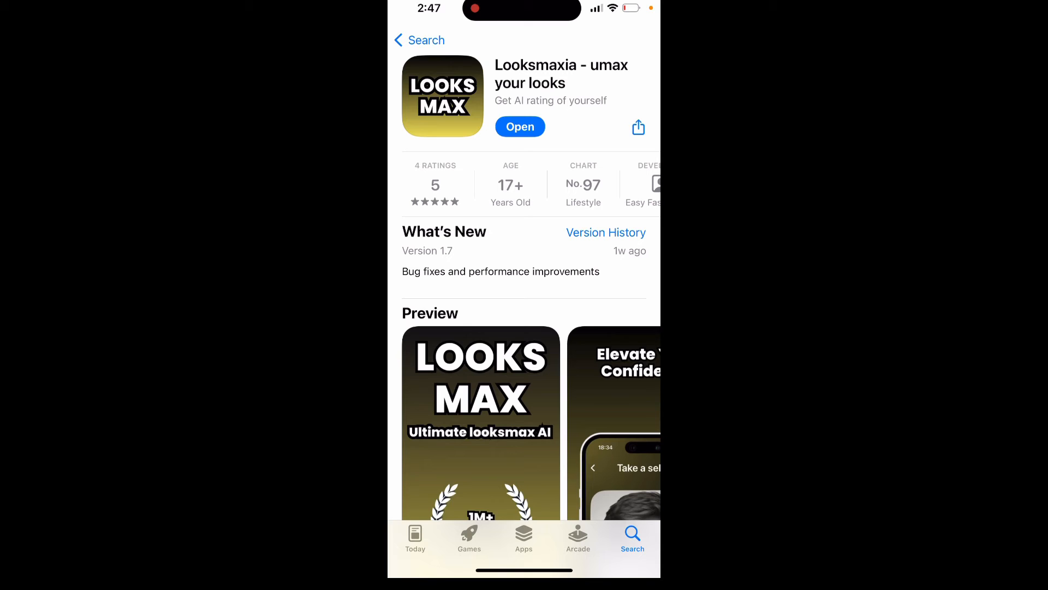
{"action": "scroll", "scroll_direction": "down", "scroll_amount": 3}
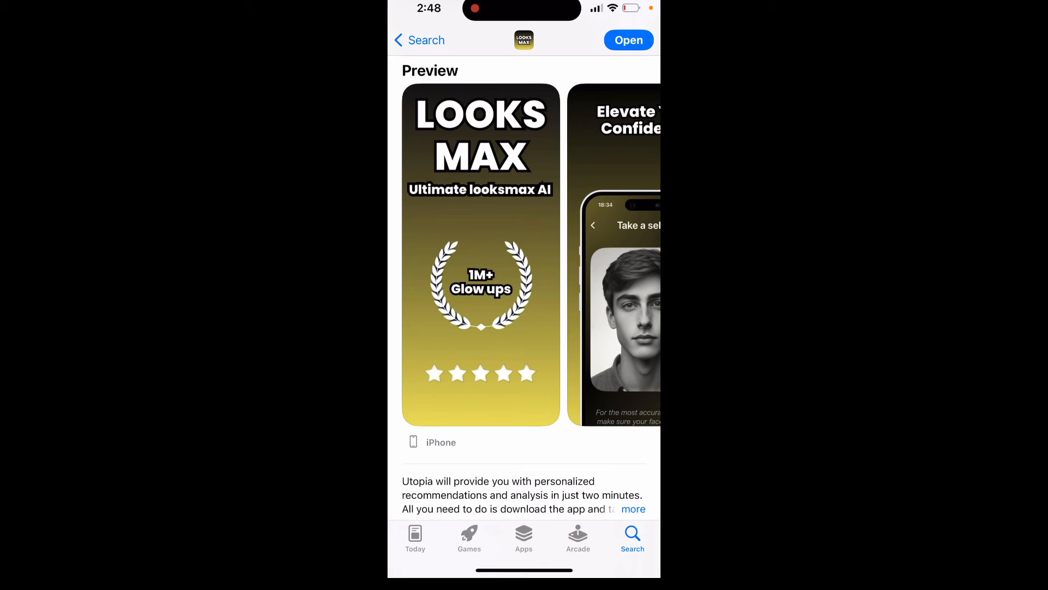
{"action": "scroll", "scroll_direction": "left", "scroll_amount": 3}
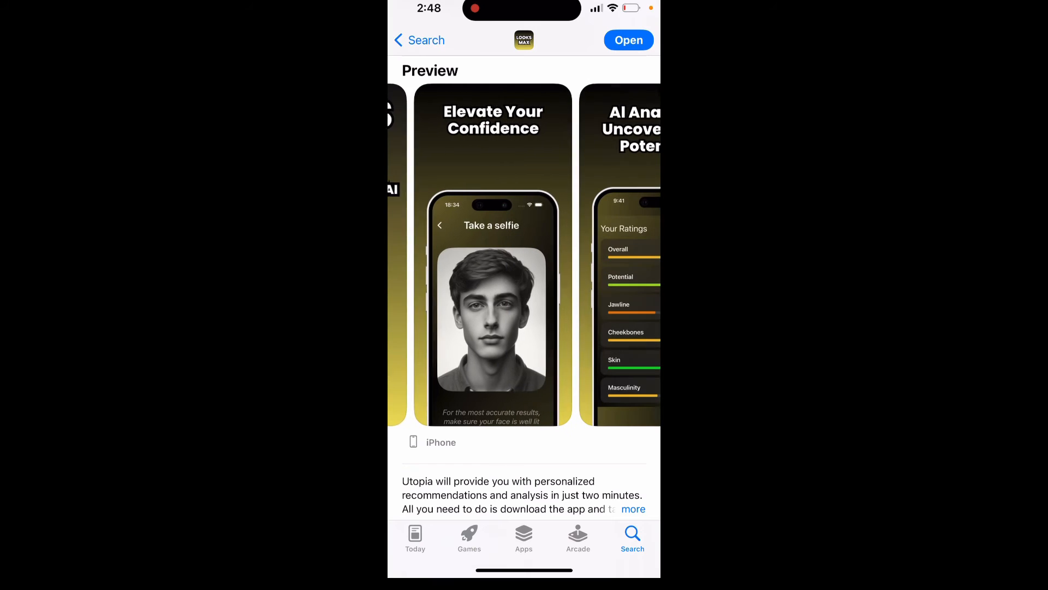
{"action": "scroll", "scroll_direction": "left", "scroll_amount": 3}
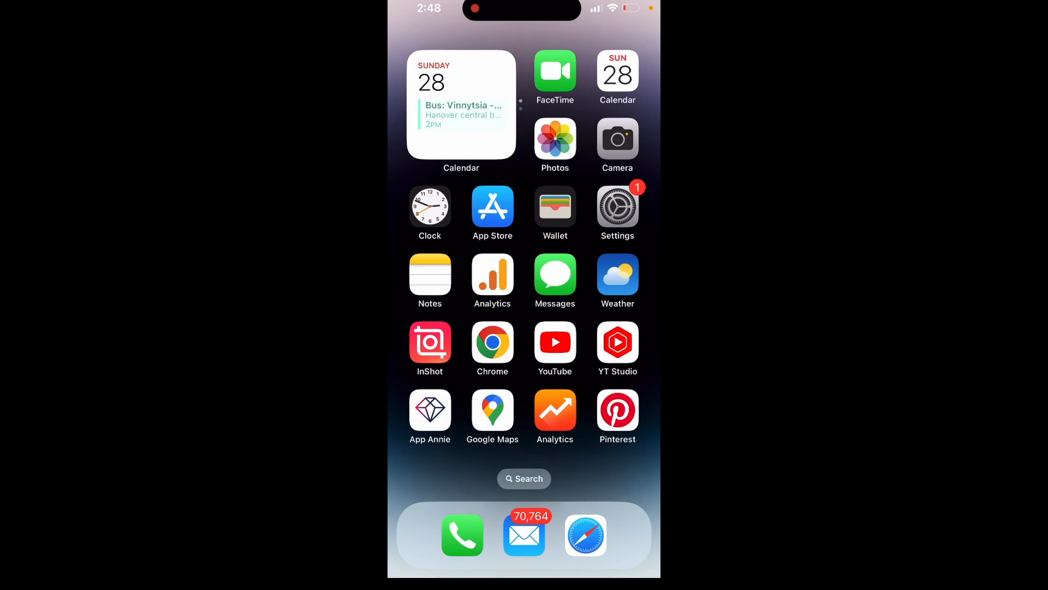
{"action": "scroll", "scroll_direction": "left", "scroll_amount": 3}
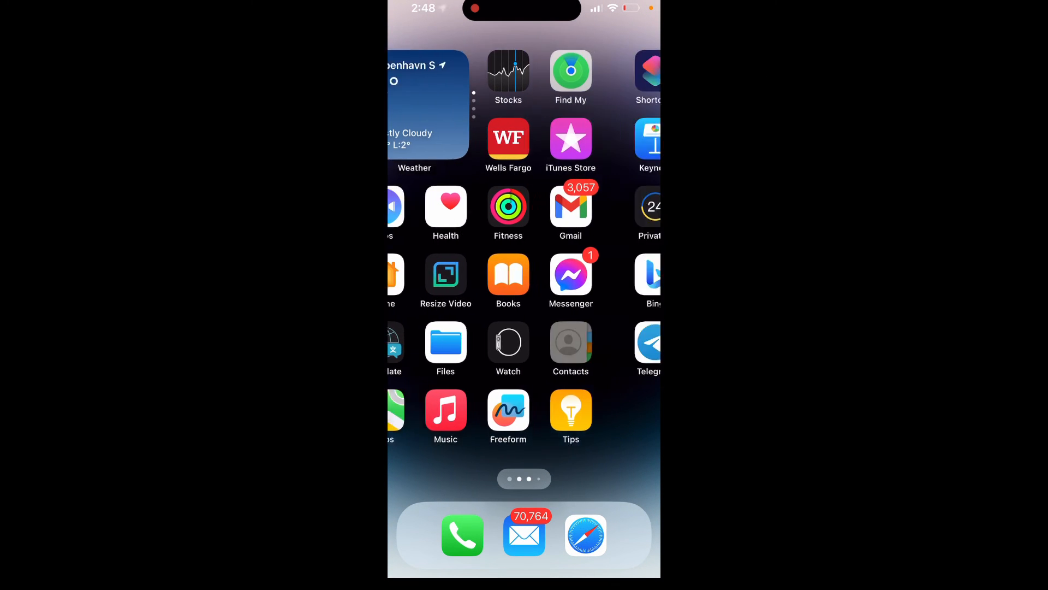